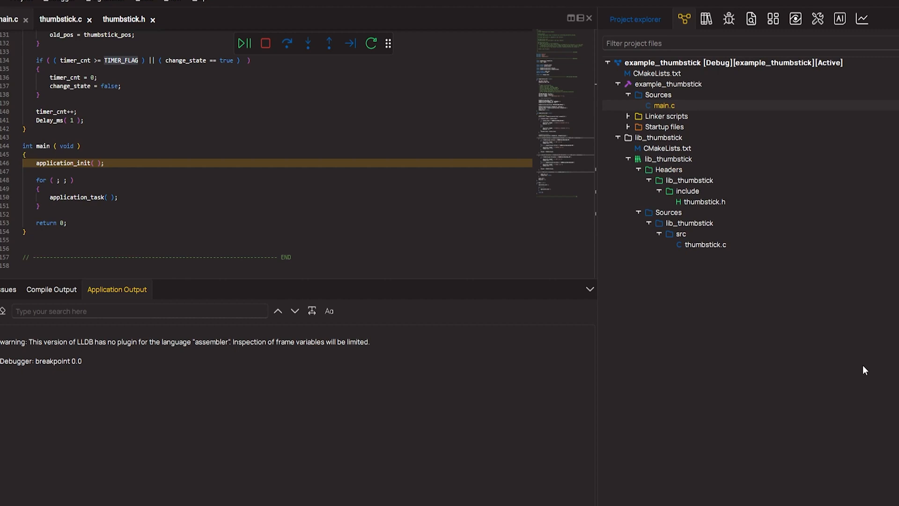
Step: Scroll through the EmbeddedWiki Thumbstick Click article for Clicker 4 for STM32F4
click(245, 42)
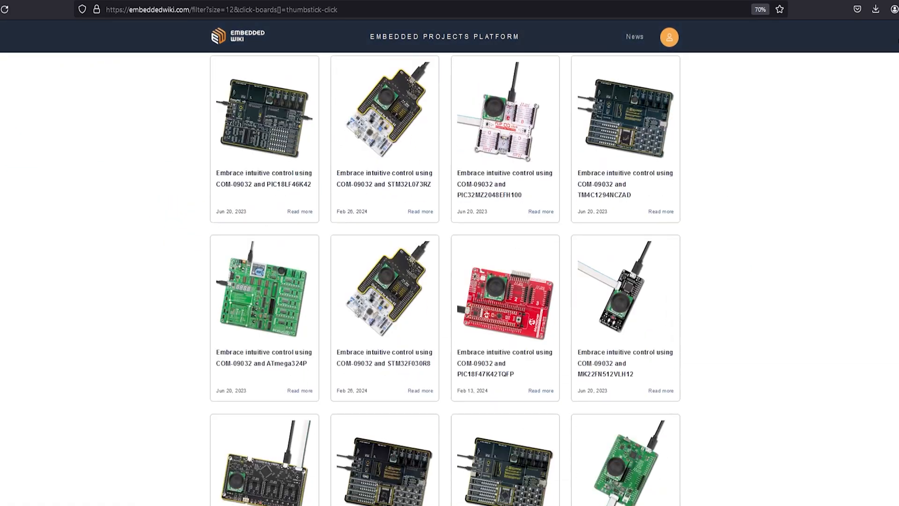
scroll(down, 3)
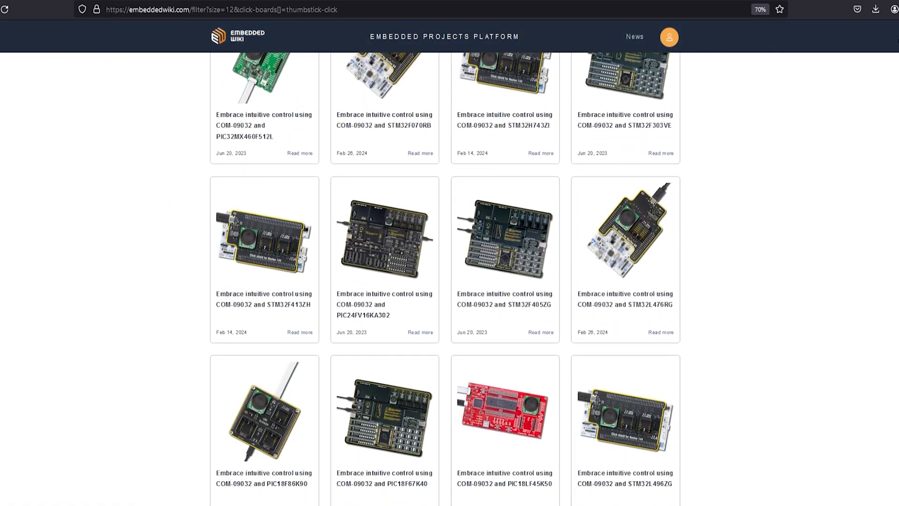
scroll(down, 3)
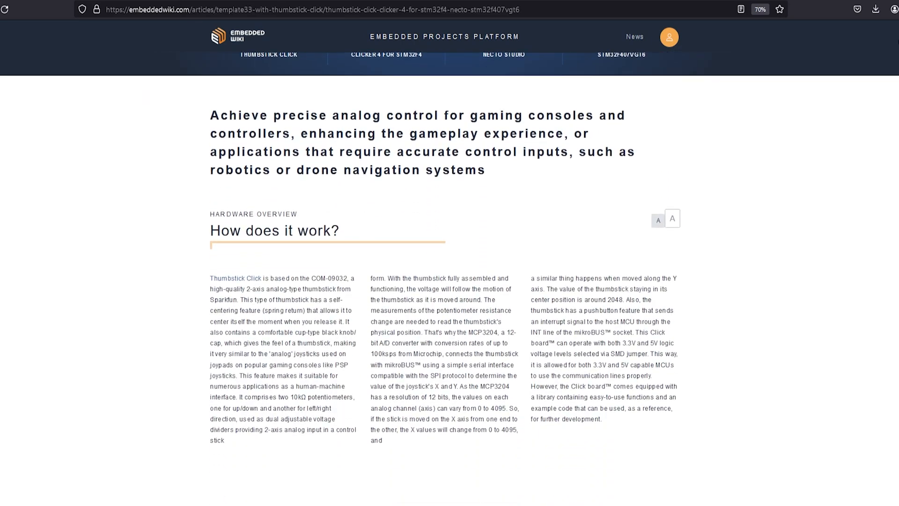
scroll(down, 3)
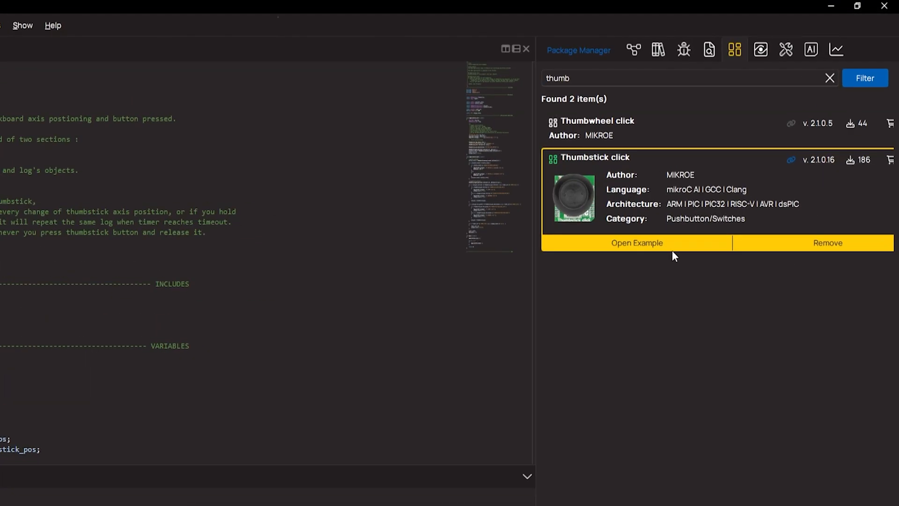
mouse_move(675, 252)
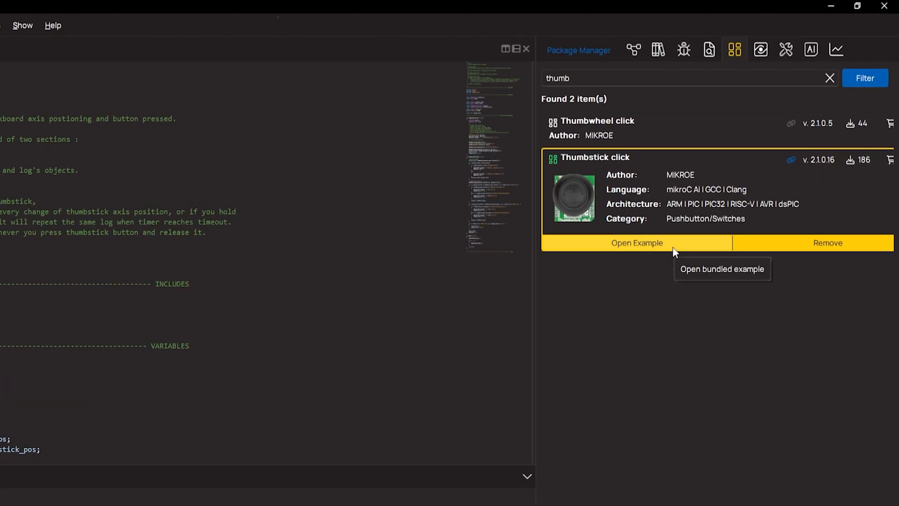
Step: Open the Thumbstick click package's bundled example from Package Manager
click(637, 243)
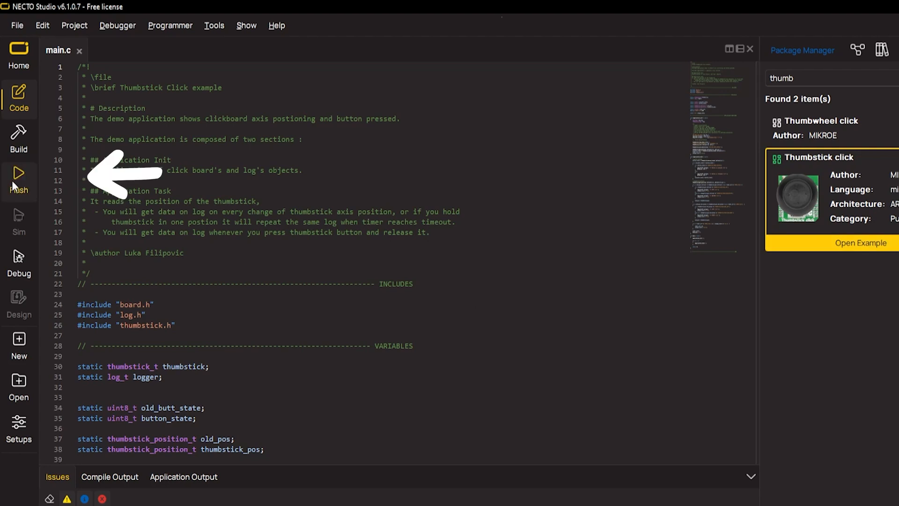
mouse_move(19, 177)
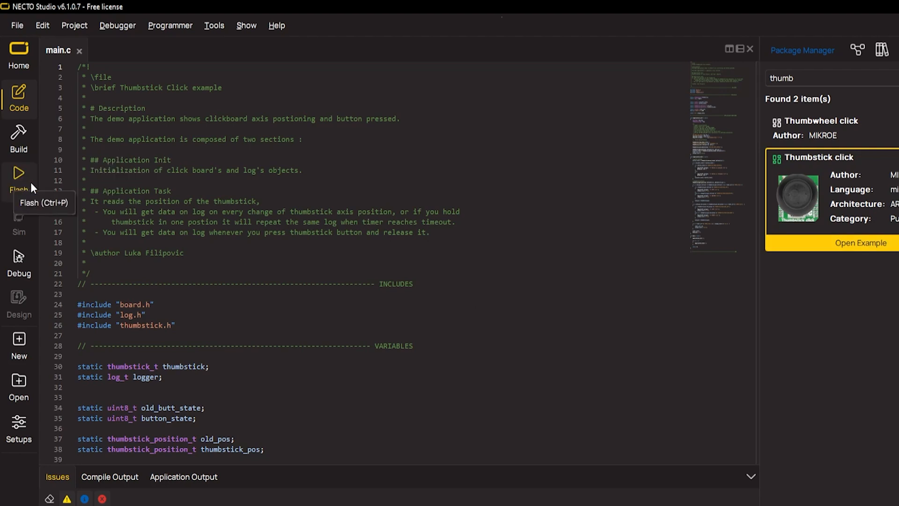